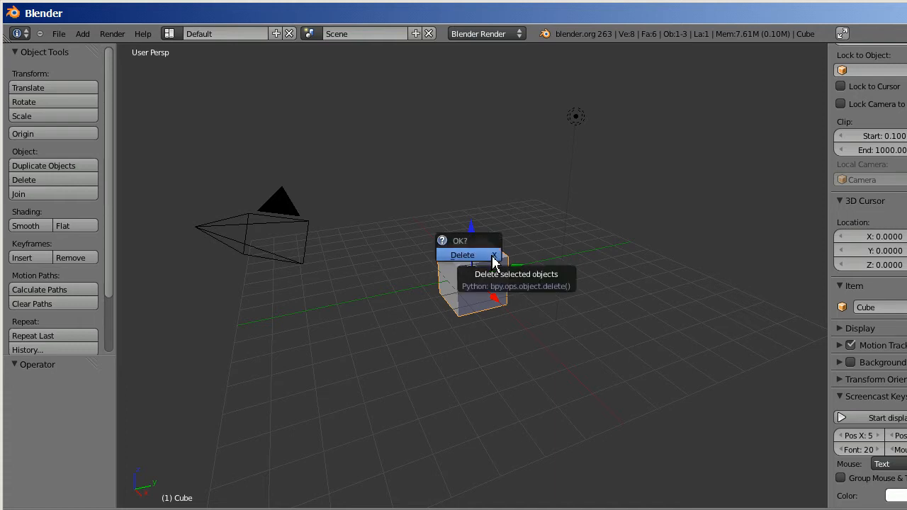
- Delete the default cube, leaving only the camera and lamp
left_click(462, 255)
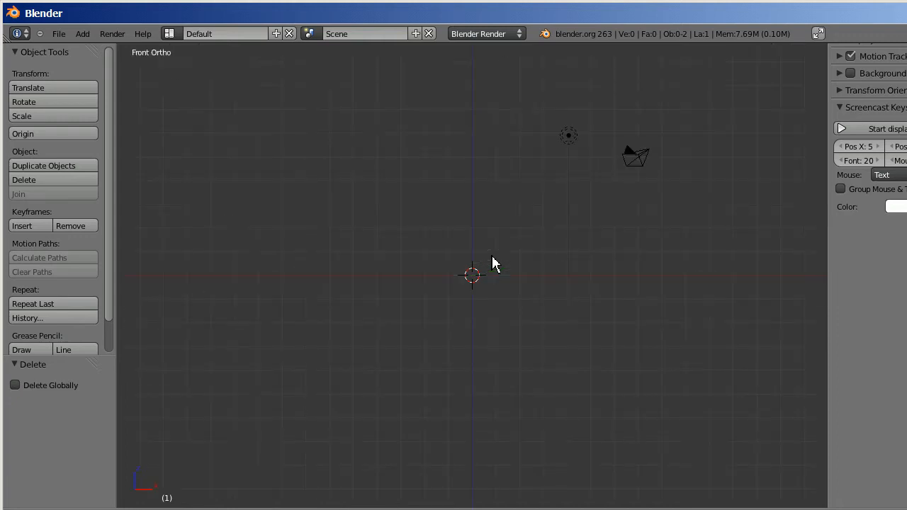
mouse_move(375, 288)
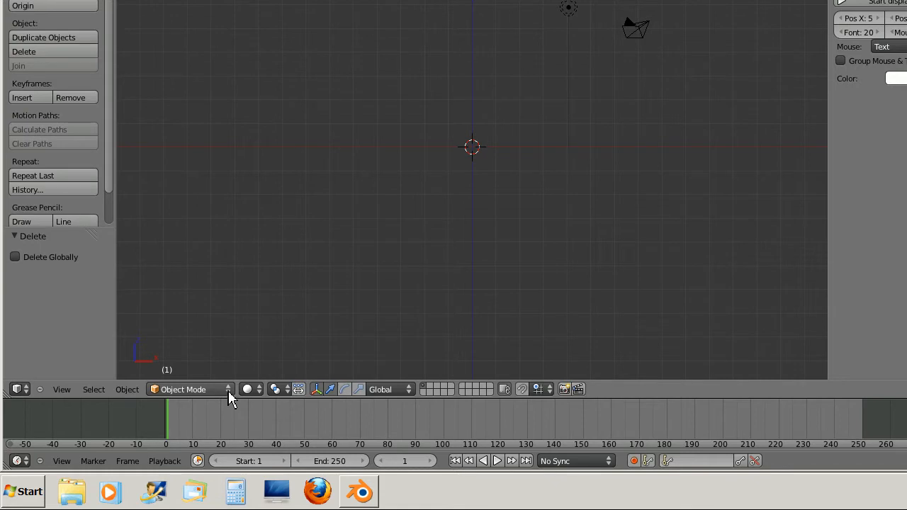
mouse_move(191, 389)
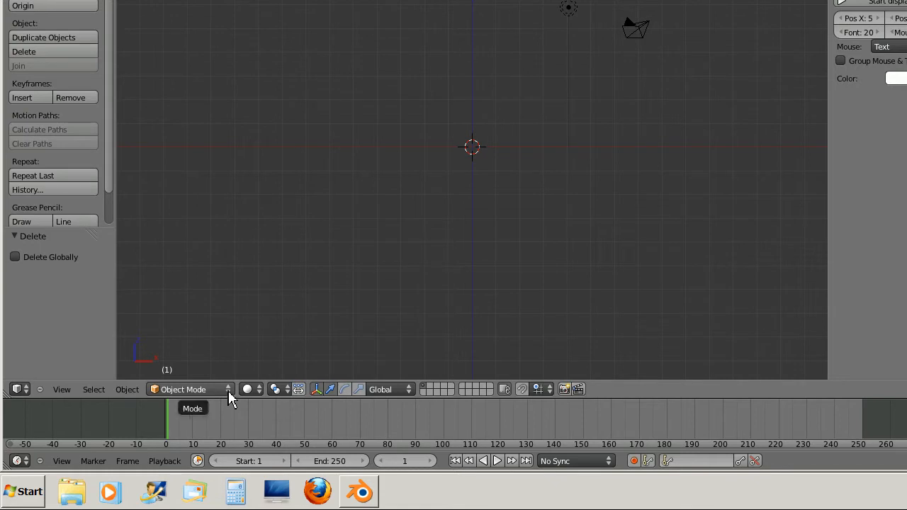
left_click(189, 389)
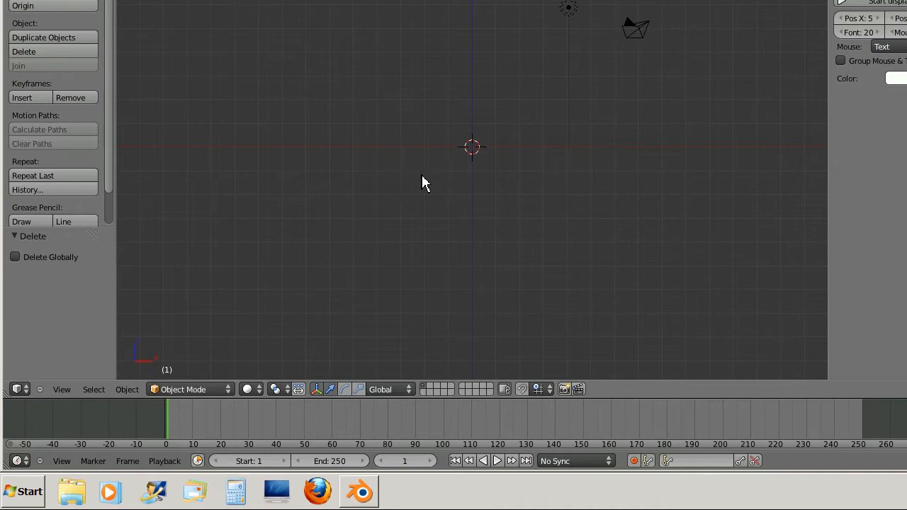
mouse_move(432, 206)
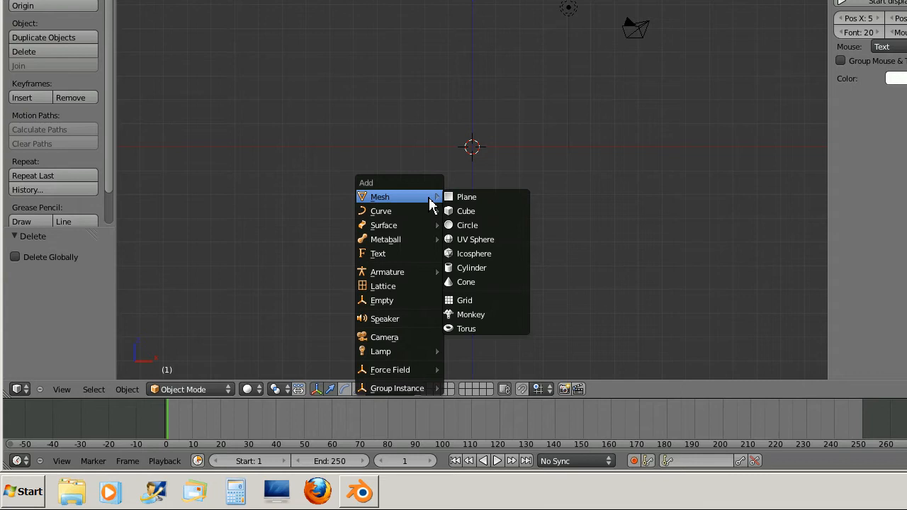
mouse_move(466, 197)
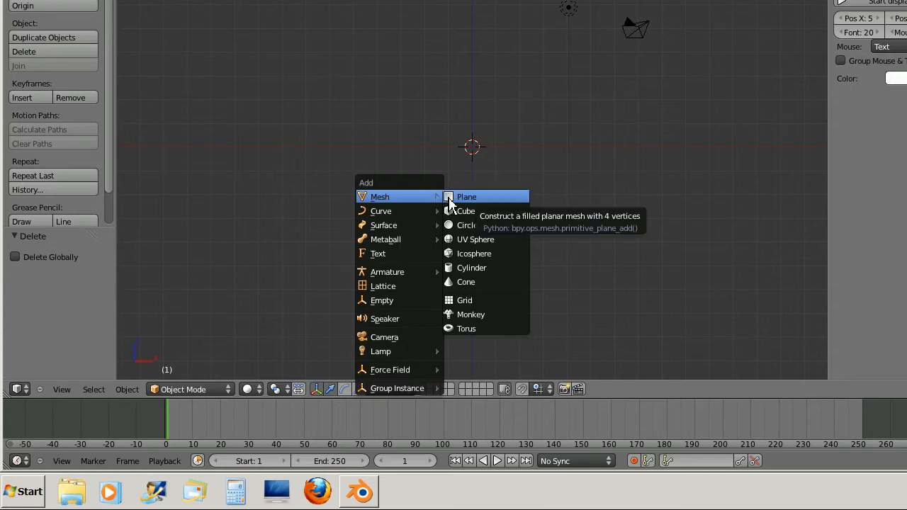
- Add a plane mesh at the scene centre and enter Edit Mode
left_click(466, 196)
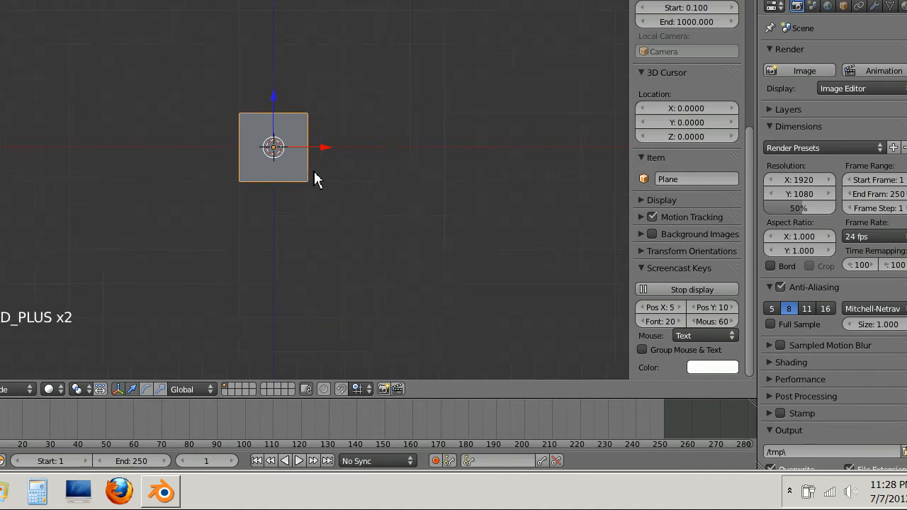
key("Tab")
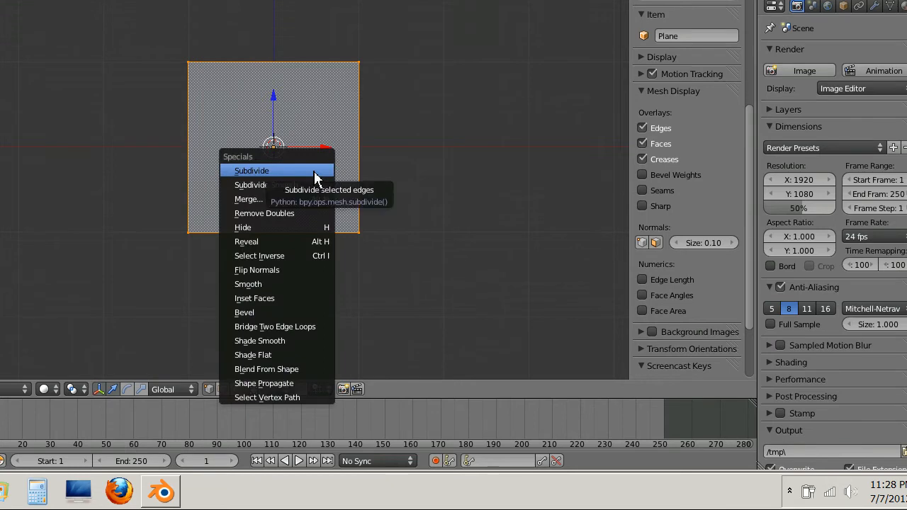
- Subdivide the plane with 4 cuts into a five-by-five face grid, then deselect all
left_click(251, 170)
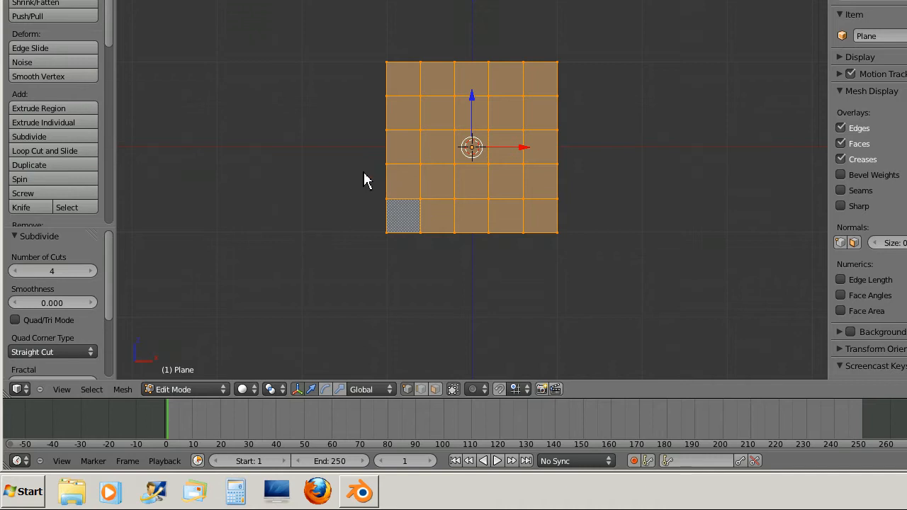
key("Tab")
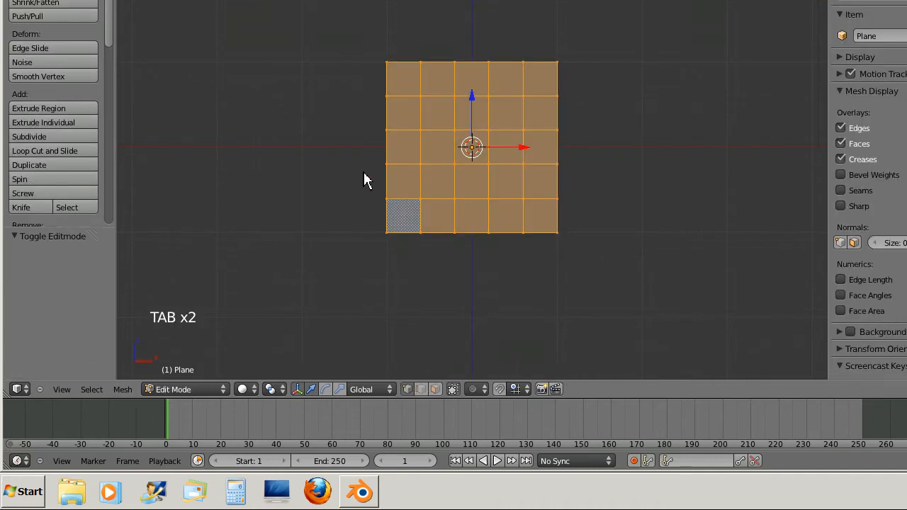
key("ctrl+tab")
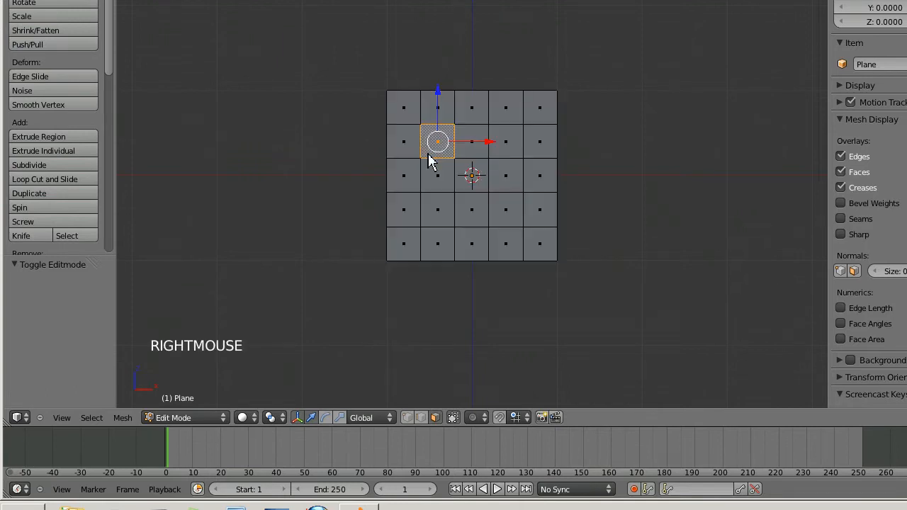
- Delete the two eye faces to cut the left and right eye holes
key("x")
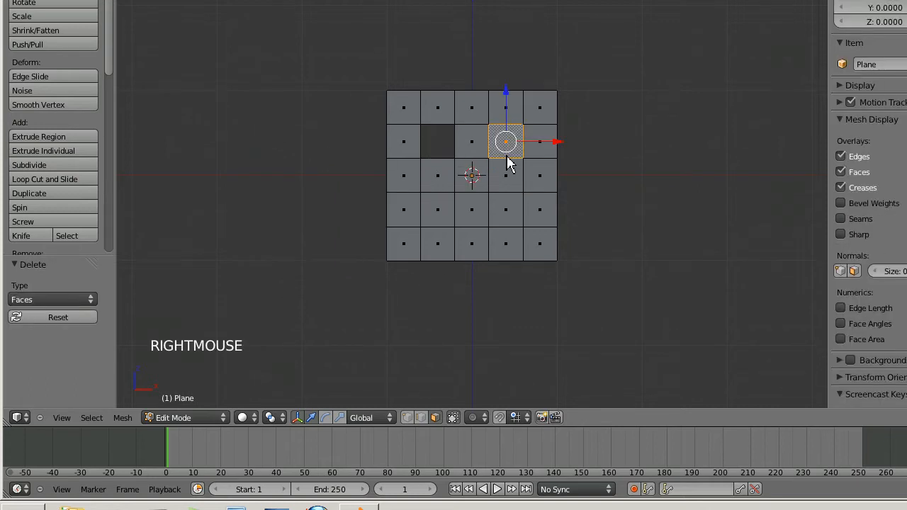
key("x")
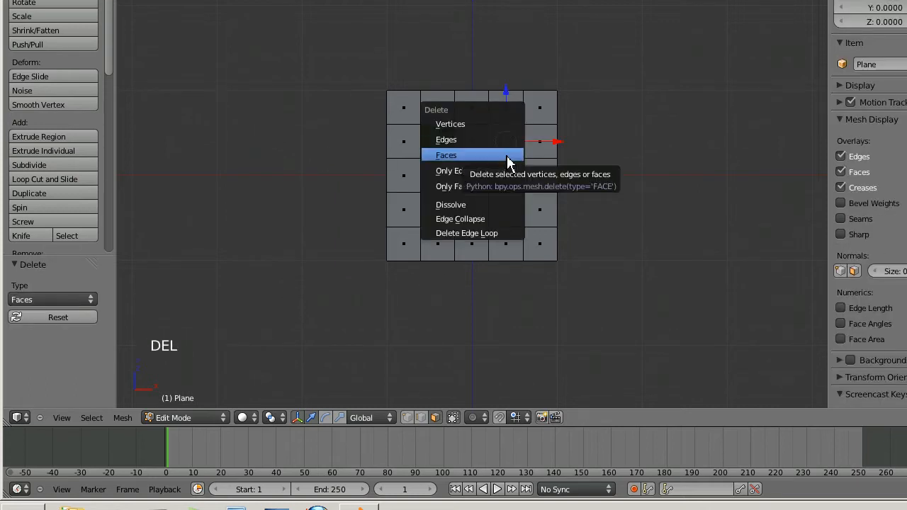
left_click(446, 155)
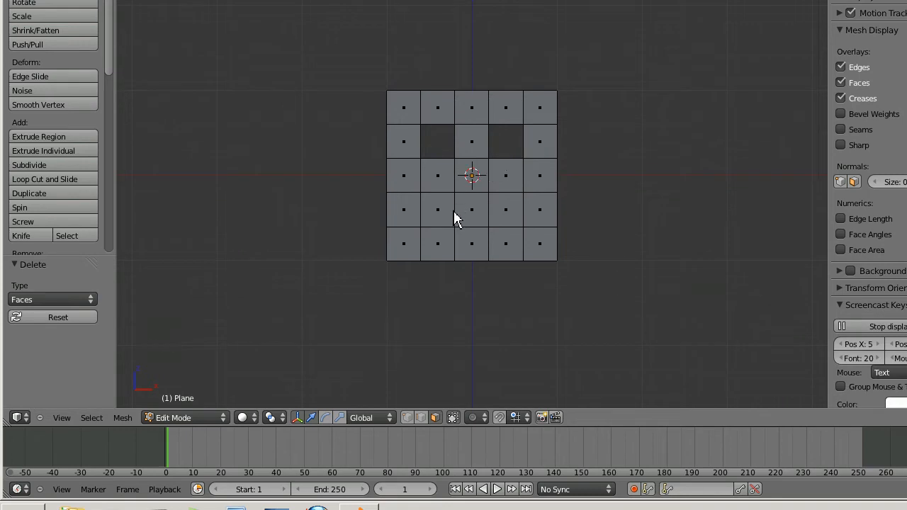
- Select and remove the three lower-row faces to open the mouth
right_click(437, 209)
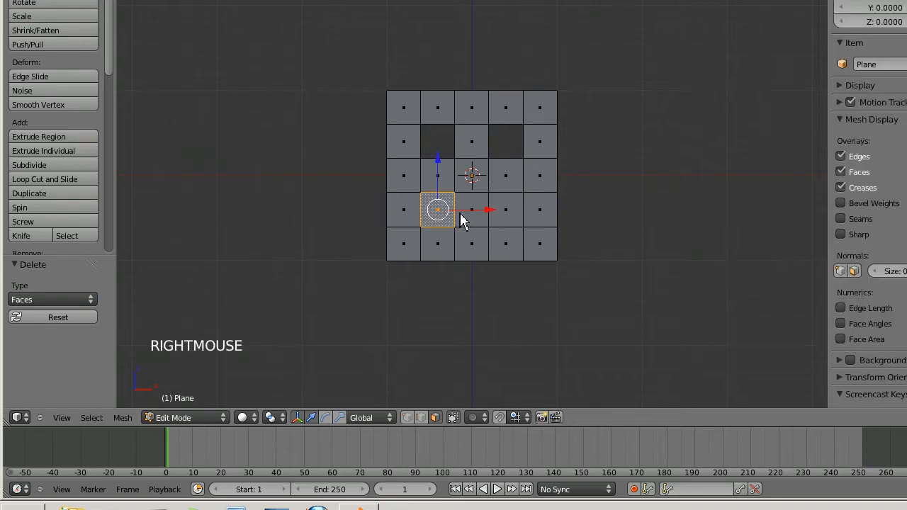
right_click(471, 209)
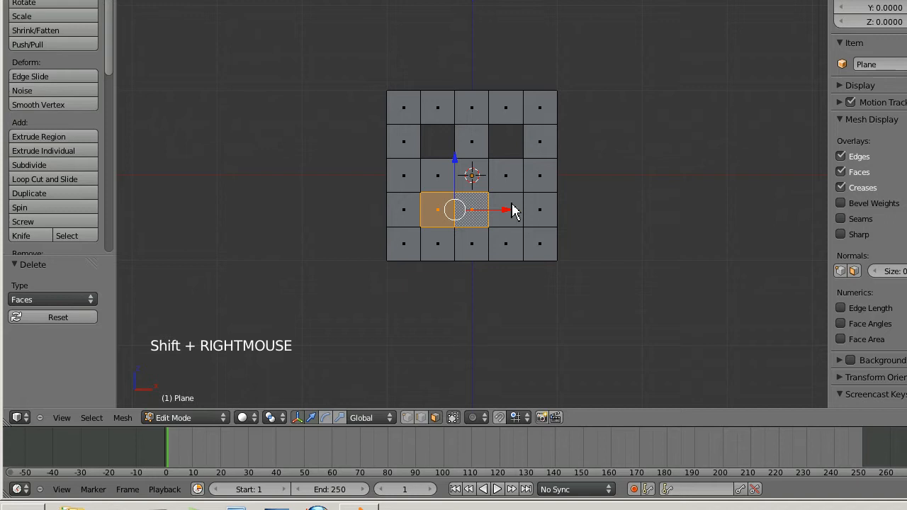
right_click(506, 209)
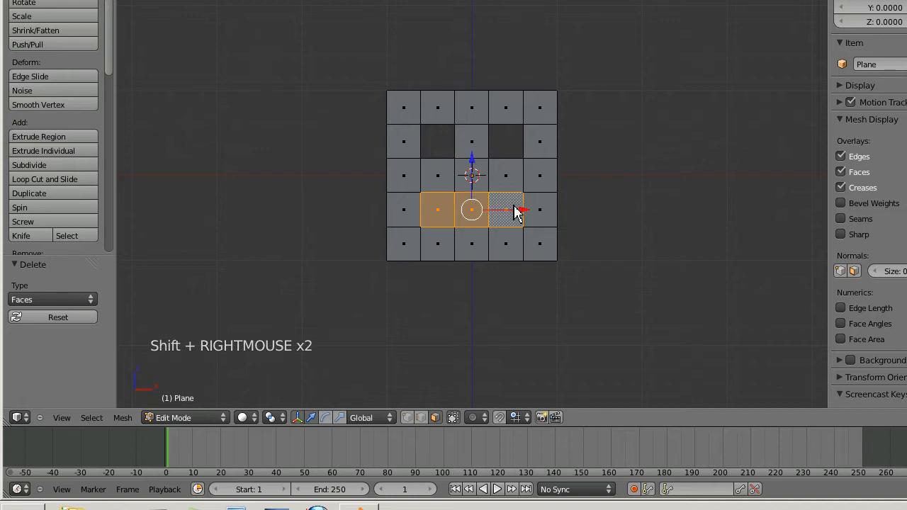
key("Tab")
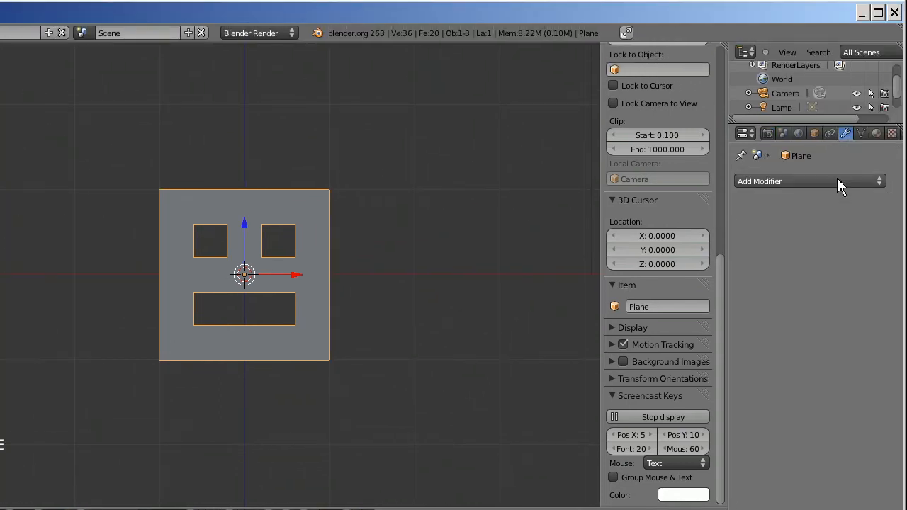
- Add a Subdivision Surface modifier with viewport subdivisions set to 2
left_click(810, 181)
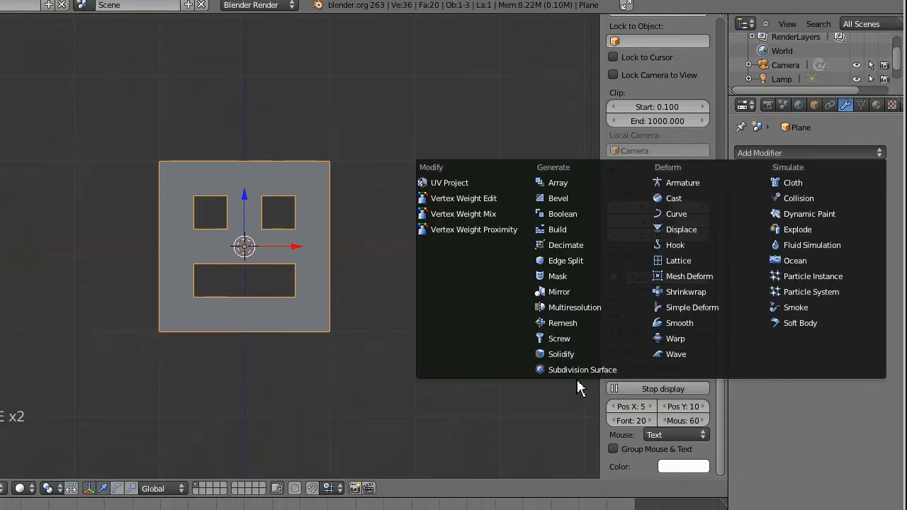
left_click(582, 369)
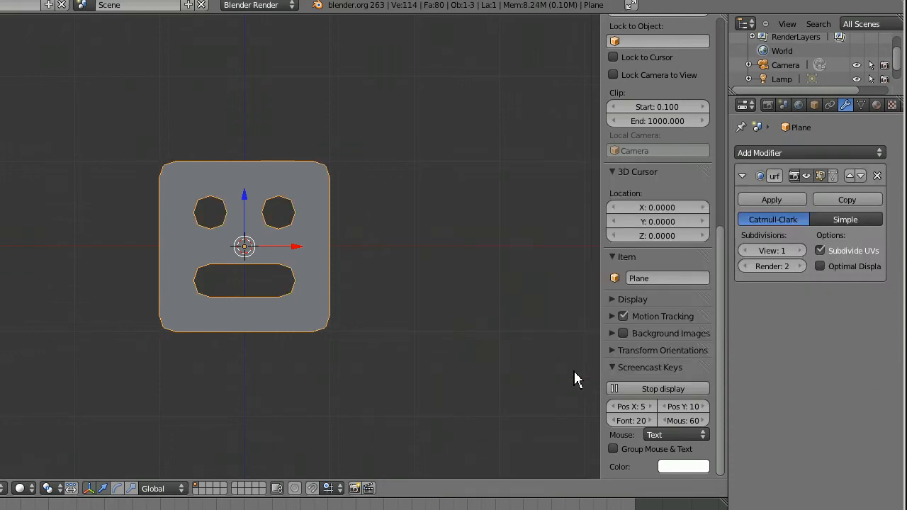
left_click(793, 250)
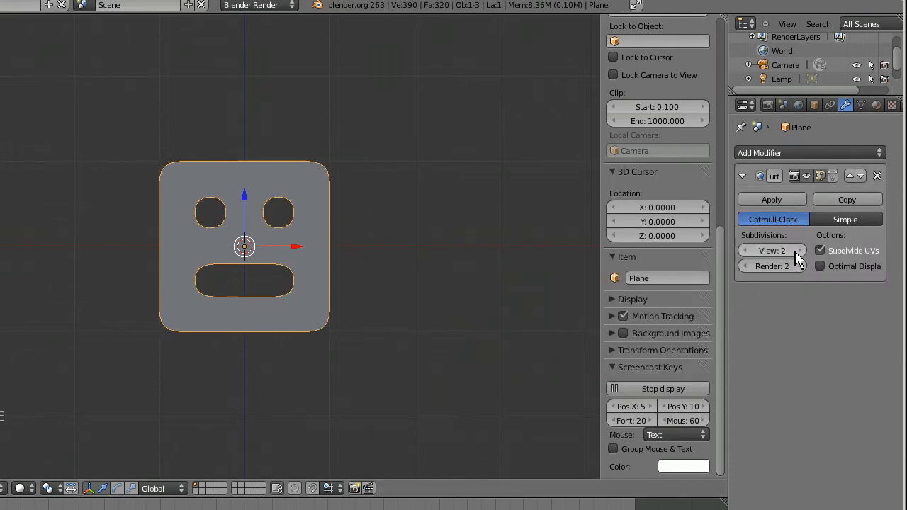
left_click(800, 250)
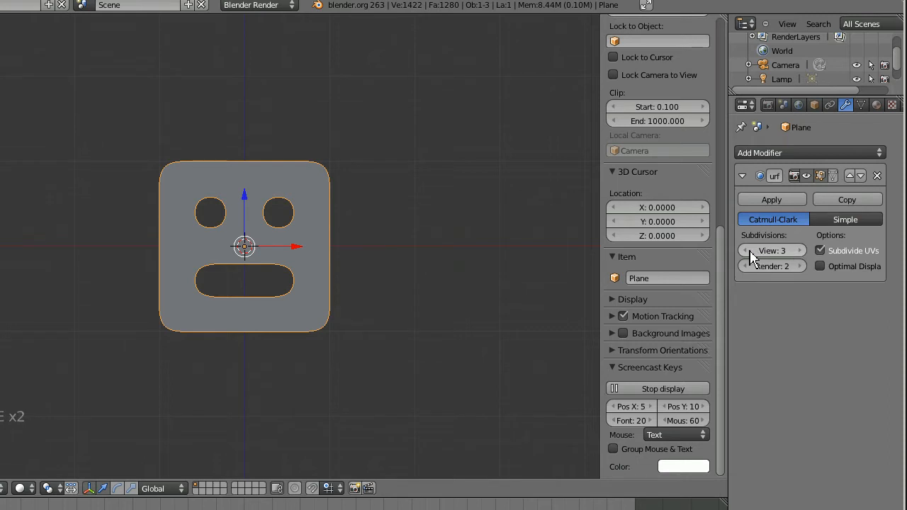
left_click(746, 251)
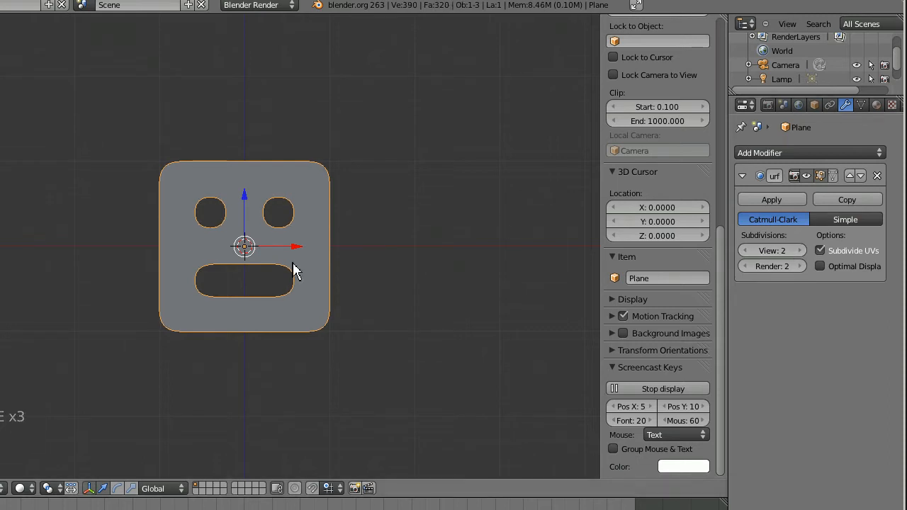
mouse_move(259, 278)
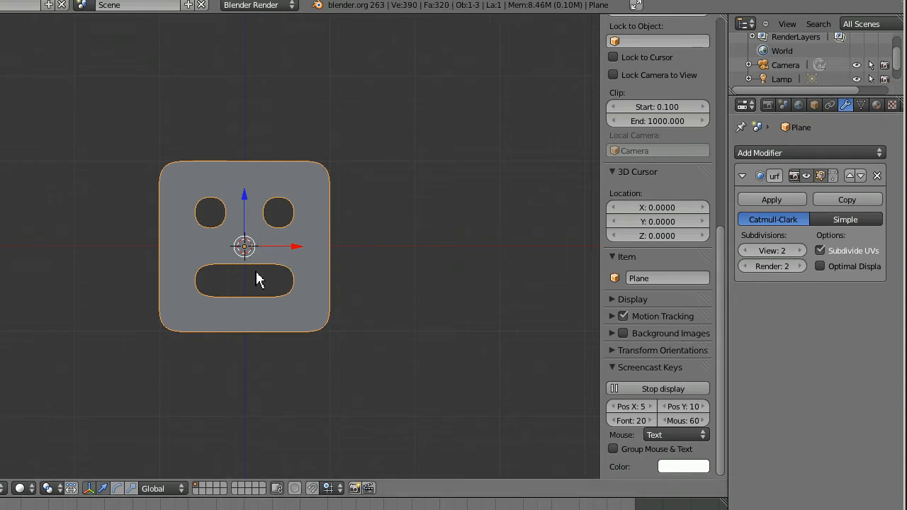
mouse_move(237, 265)
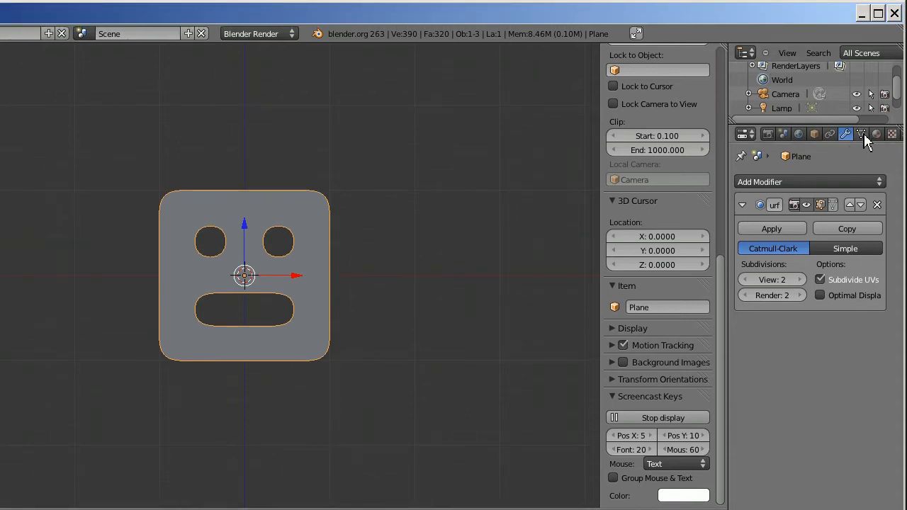
- Add the Basis shape key and a second shape key in Object Data settings
left_click(861, 134)
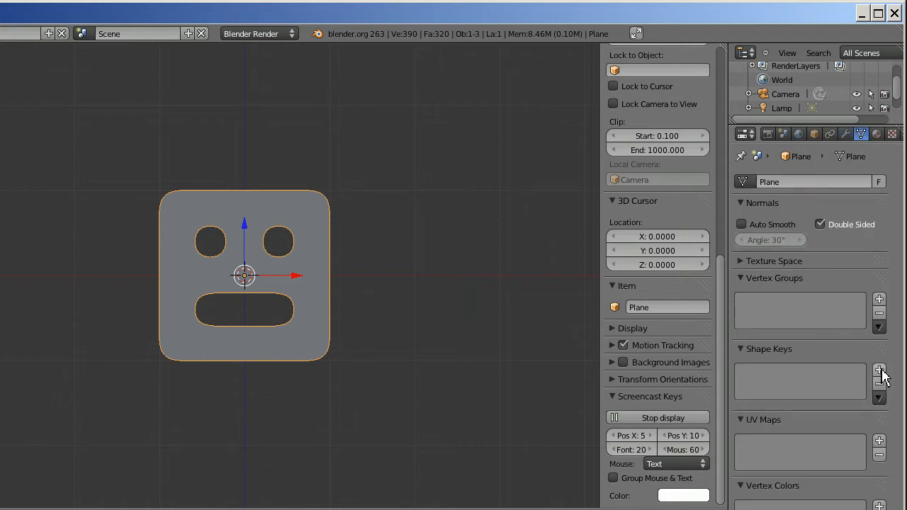
left_click(879, 371)
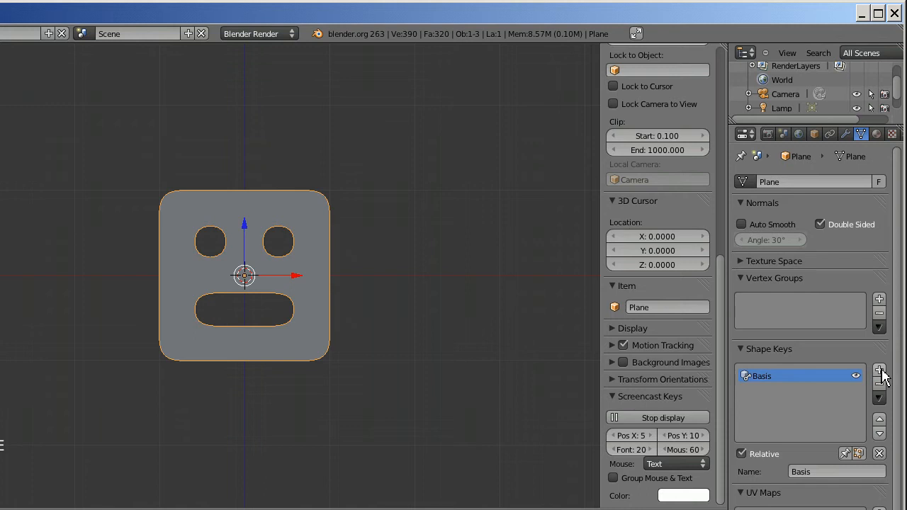
mouse_move(790, 390)
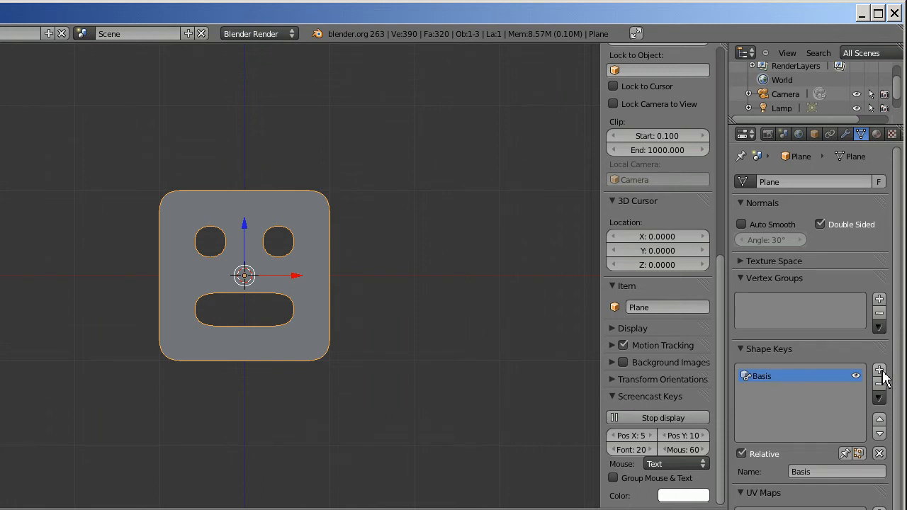
mouse_move(879, 369)
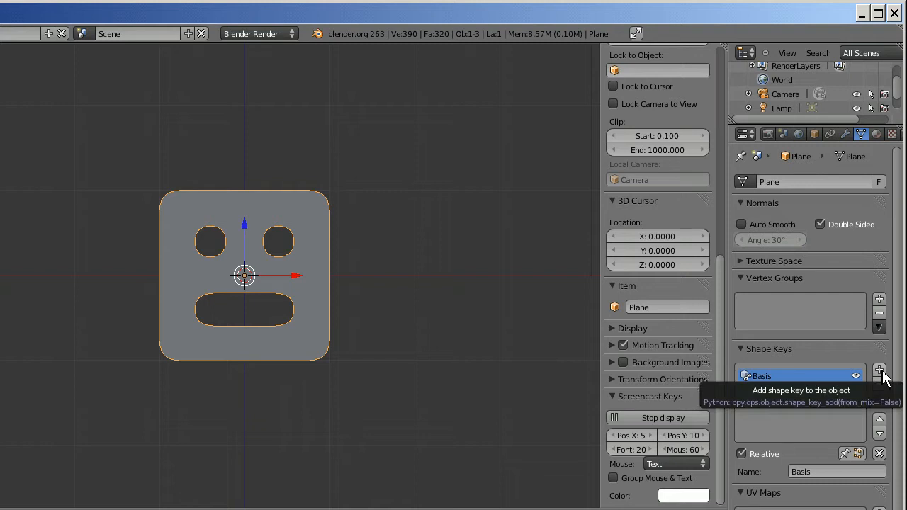
left_click(879, 370)
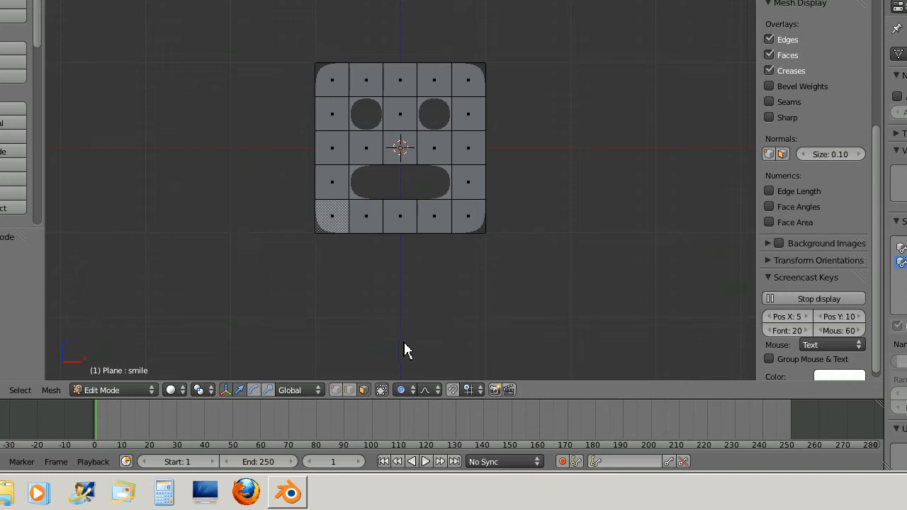
mouse_move(401, 389)
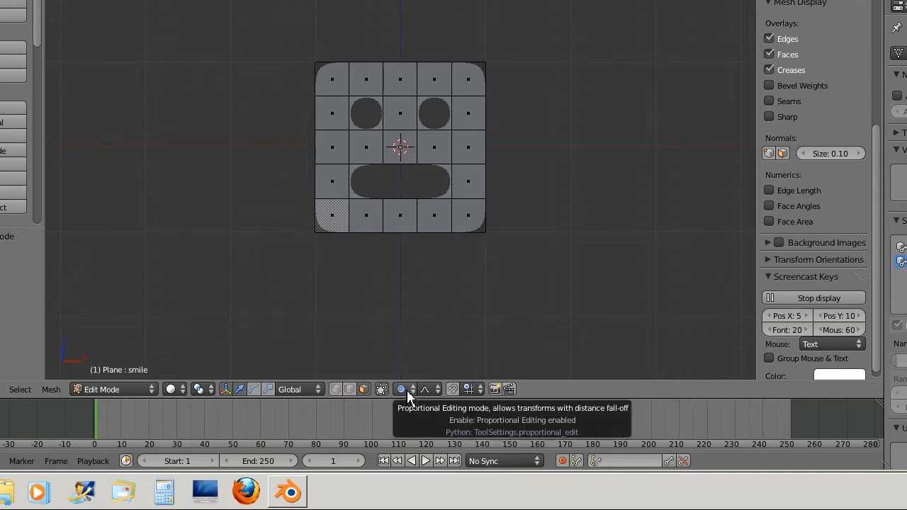
mouse_move(321, 168)
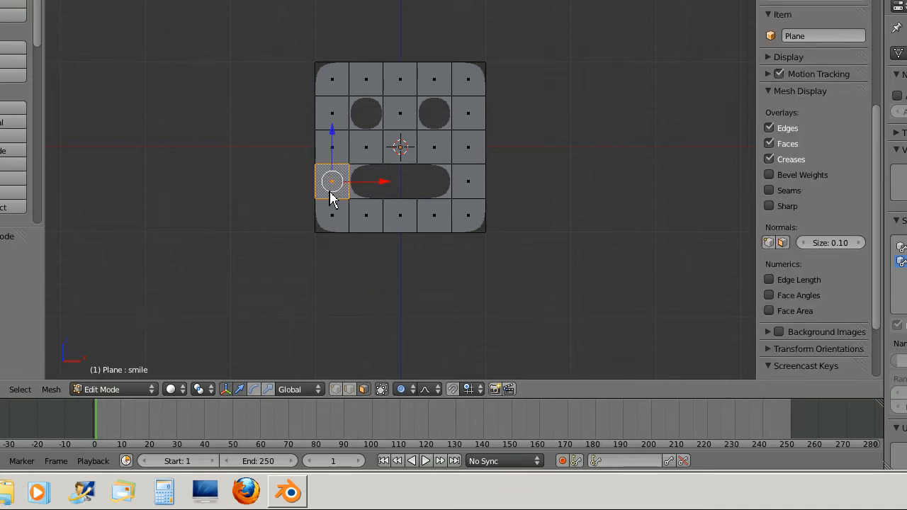
- Raise both mouth-corner faces and lower the chin face, then leave Edit Mode
key("g")
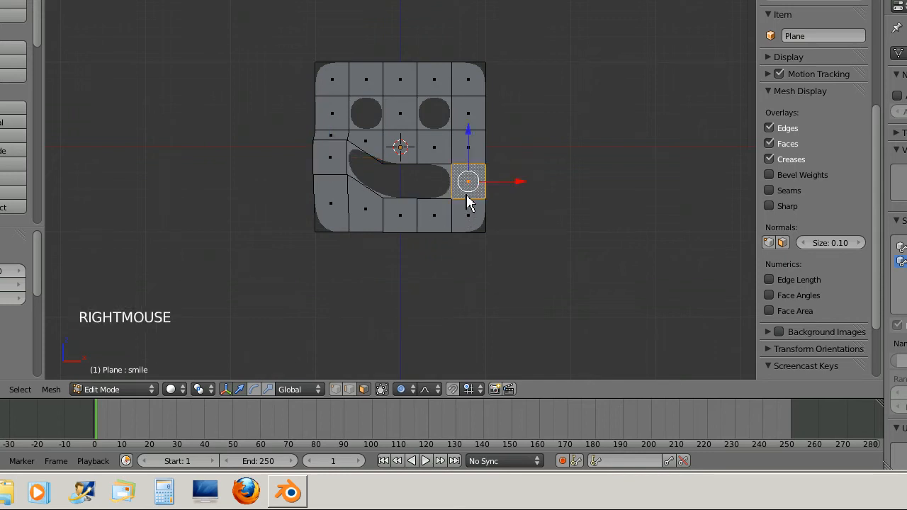
key("g")
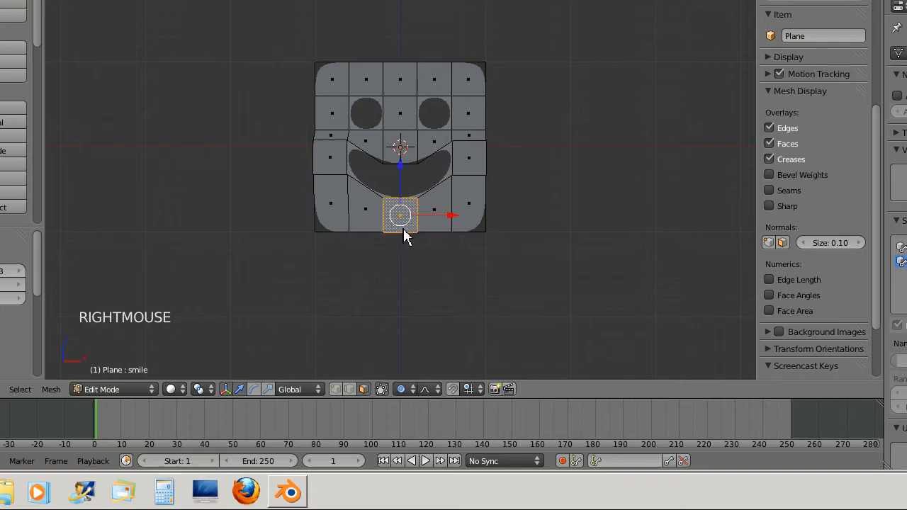
key("g")
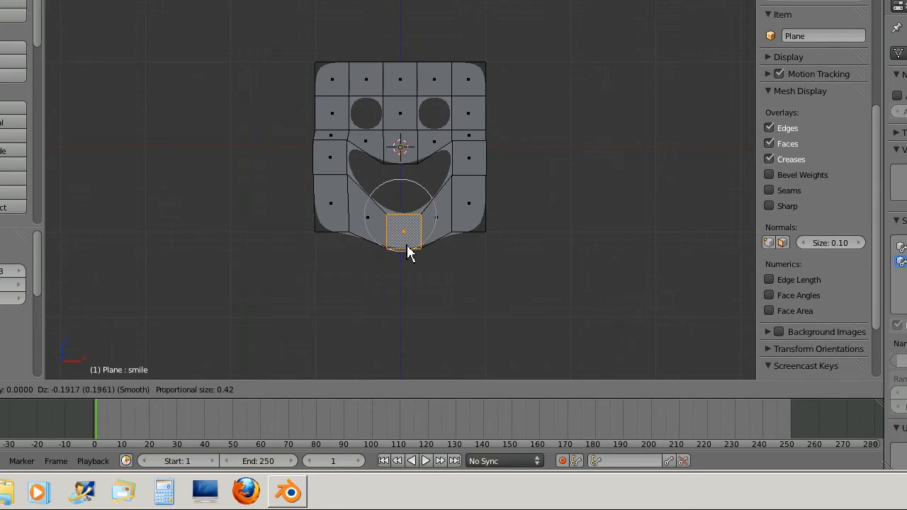
left_click(403, 232)
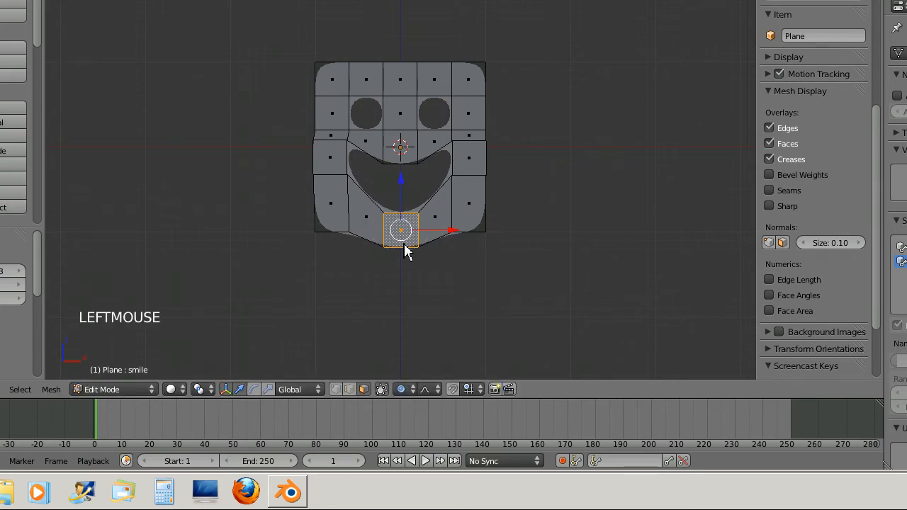
key("Tab")
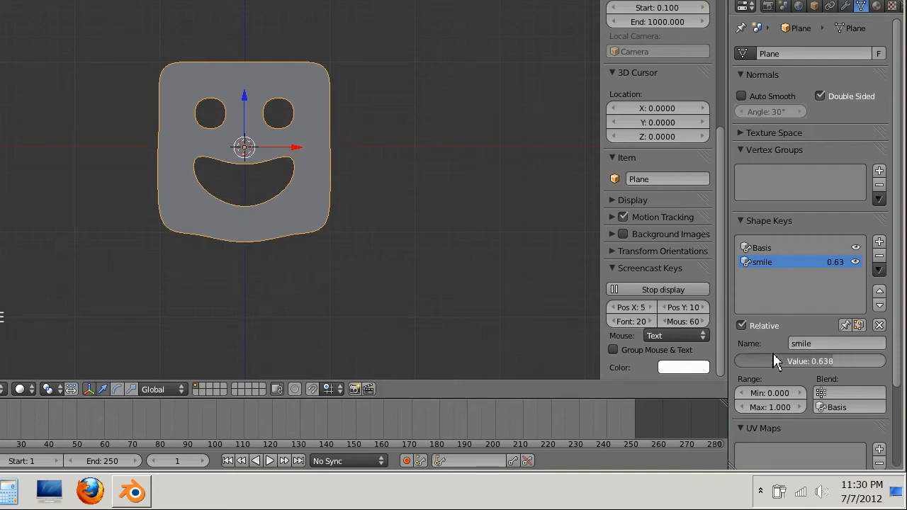
- Drag the smile shape key Value slider back to 0
left_click_drag(776, 360, 819, 361)
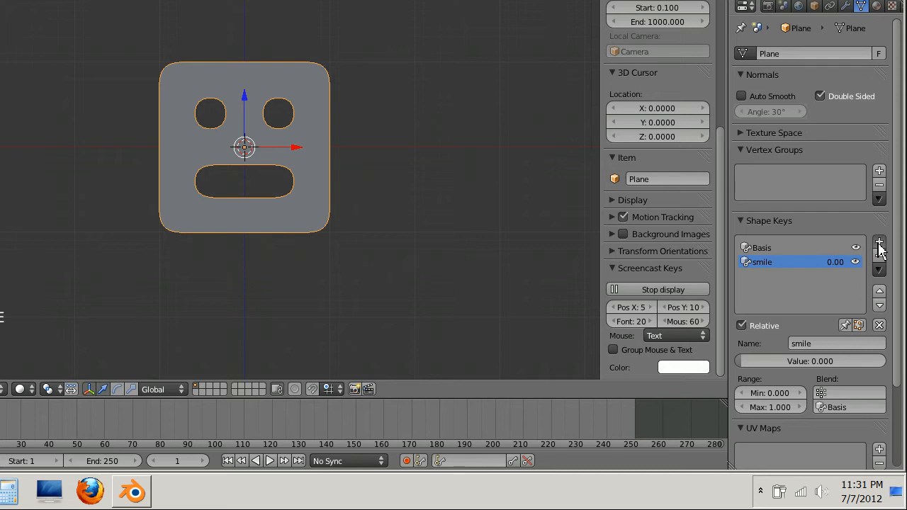
- Add a third shape key named 'close'
left_click(879, 242)
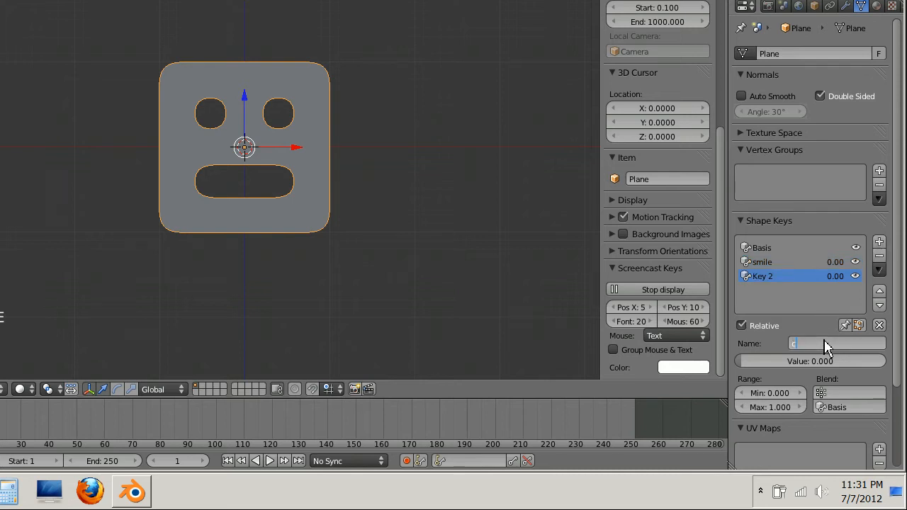
type("lose")
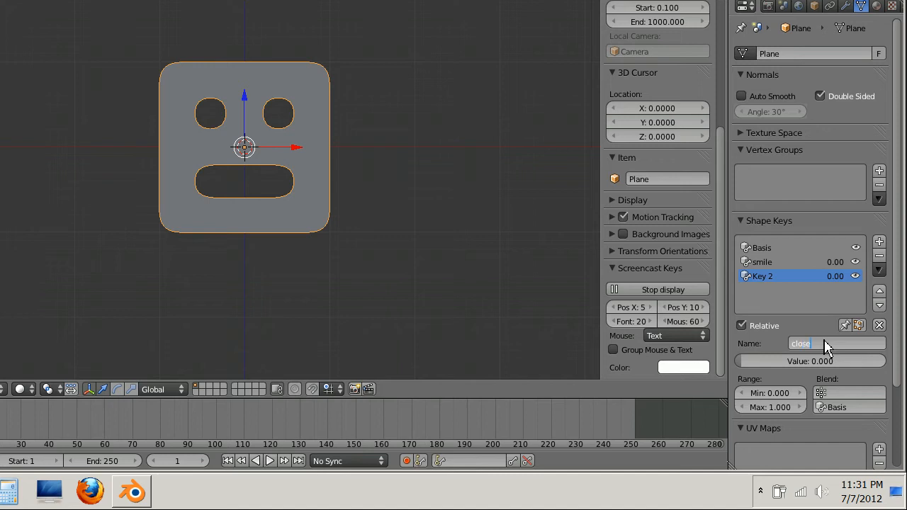
type("close")
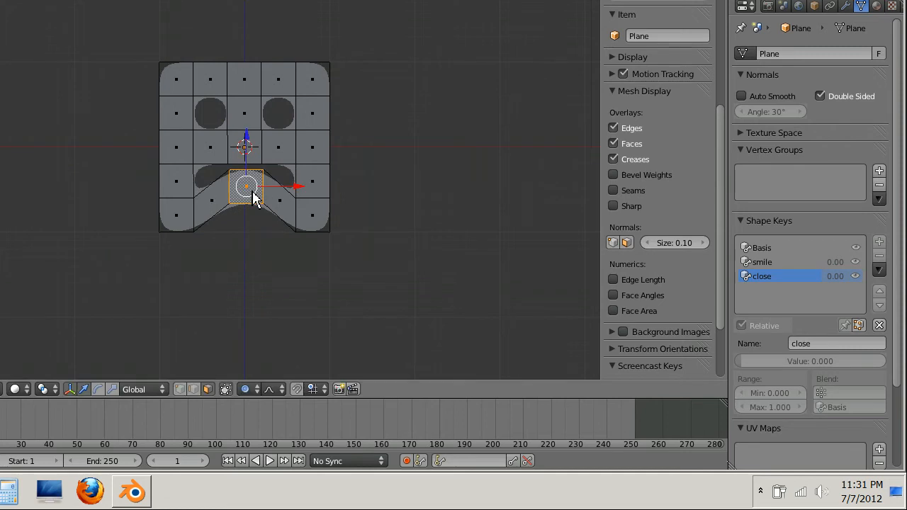
- Move the bottom middle mouth face up so the close key shuts the mouth
left_click_drag(248, 187, 280, 201)
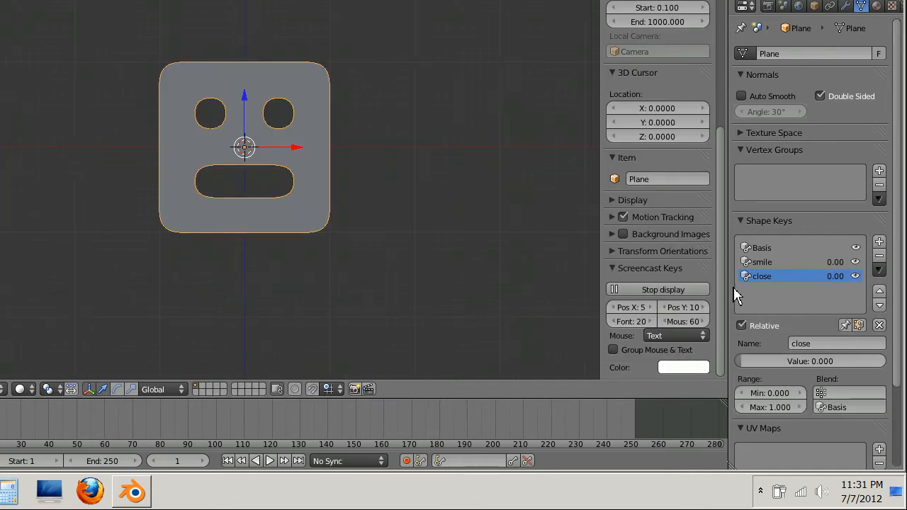
- Set close to 1 and smile to about 0.69, then set close back to 0
left_click_drag(780, 361, 858, 361)
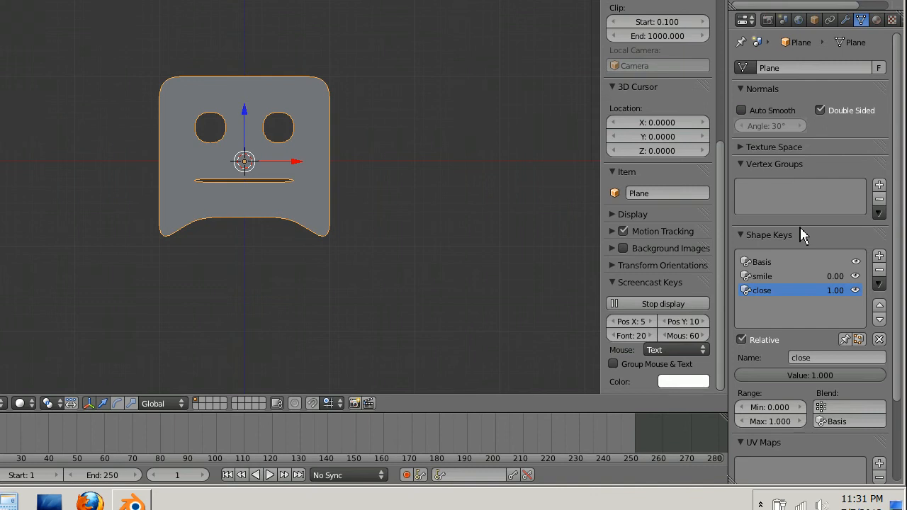
mouse_move(771, 287)
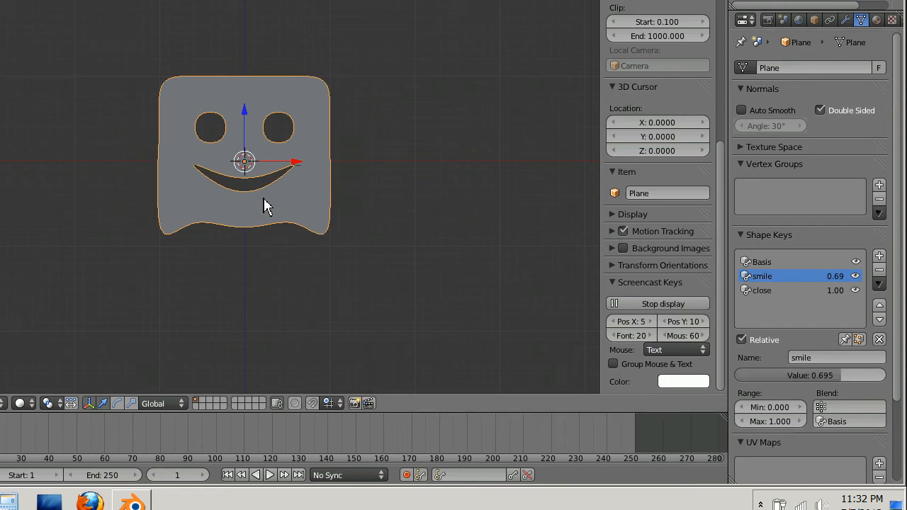
left_click(762, 290)
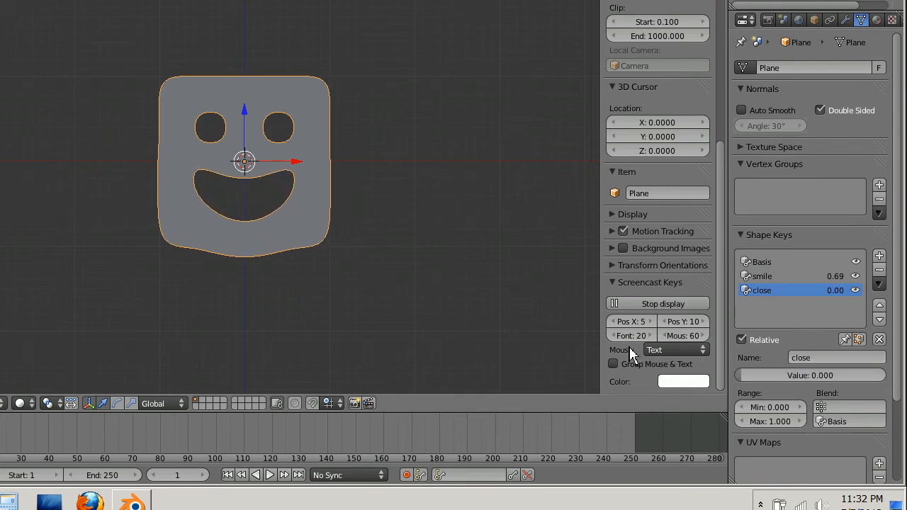
left_click(762, 275)
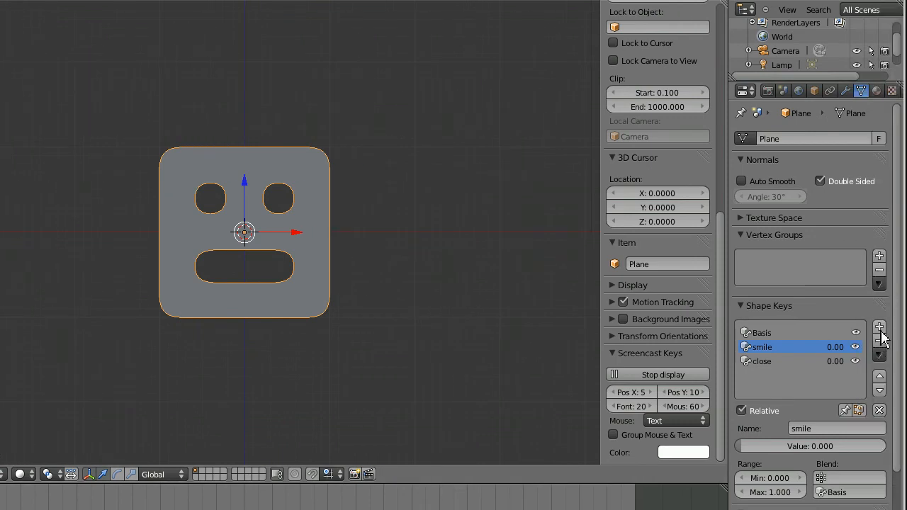
- Add a fourth shape key, Key 3, to the face plane
left_click(879, 327)
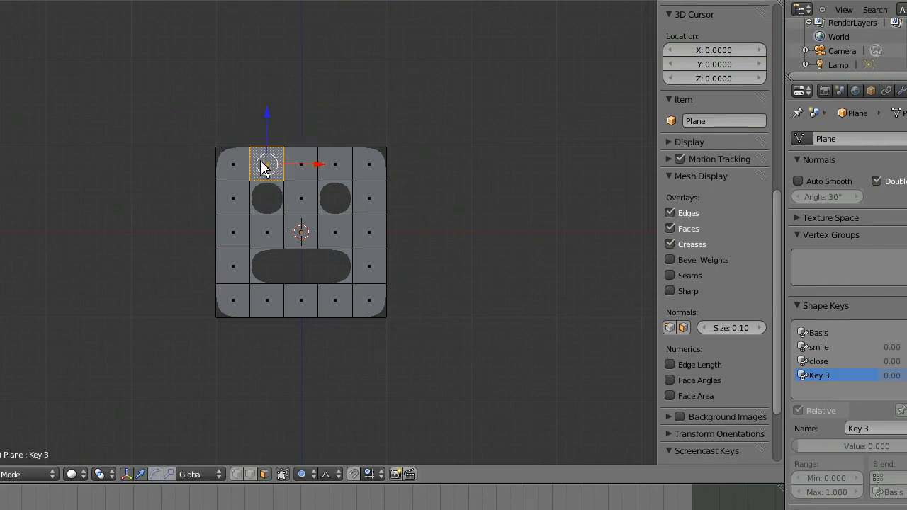
mouse_move(249, 193)
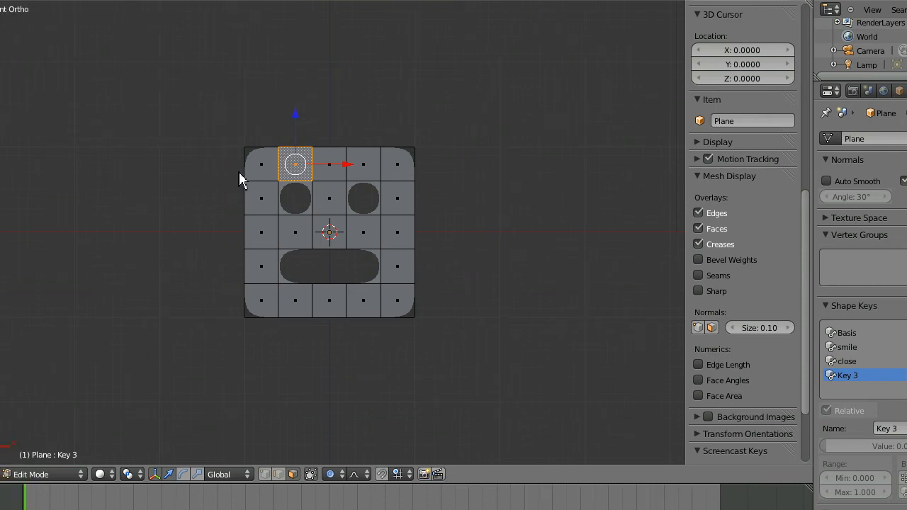
- Add a top edge loop, raise the head's upper left, and dip the upper right
key("ctrl+r")
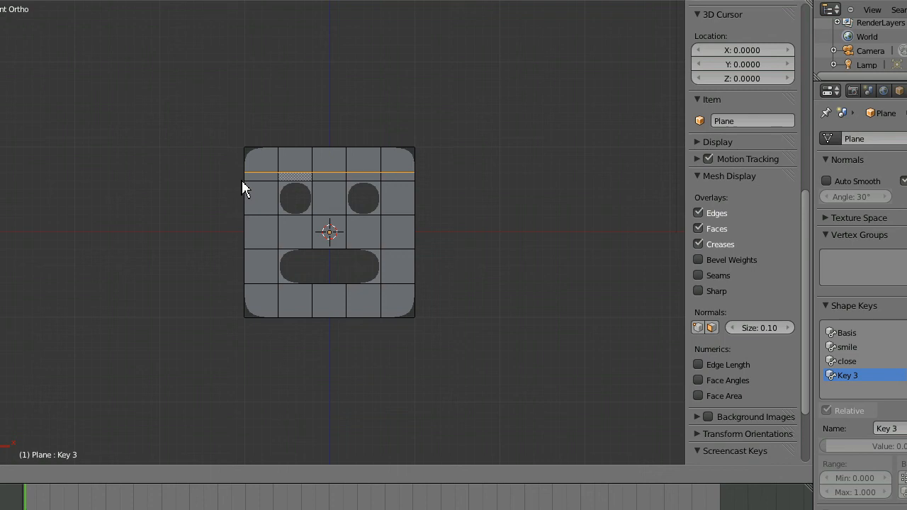
left_click(329, 173)
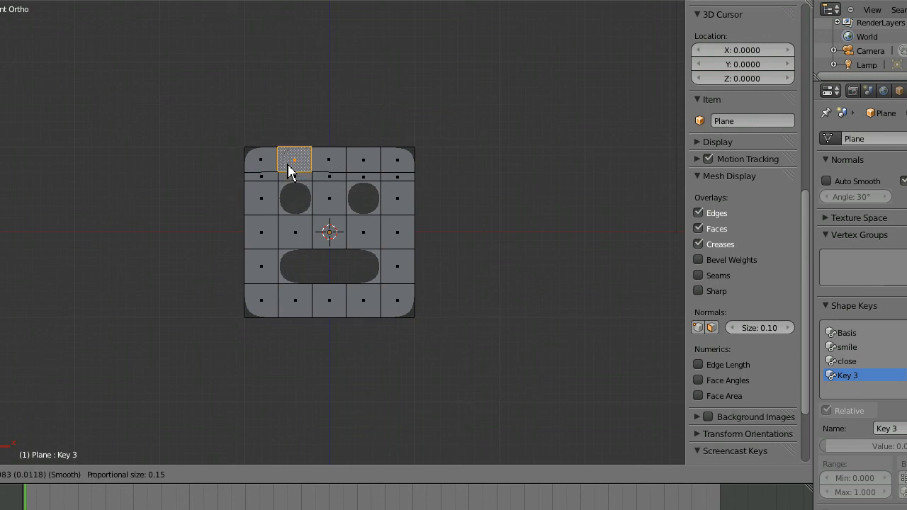
left_click_drag(293, 159, 290, 131)
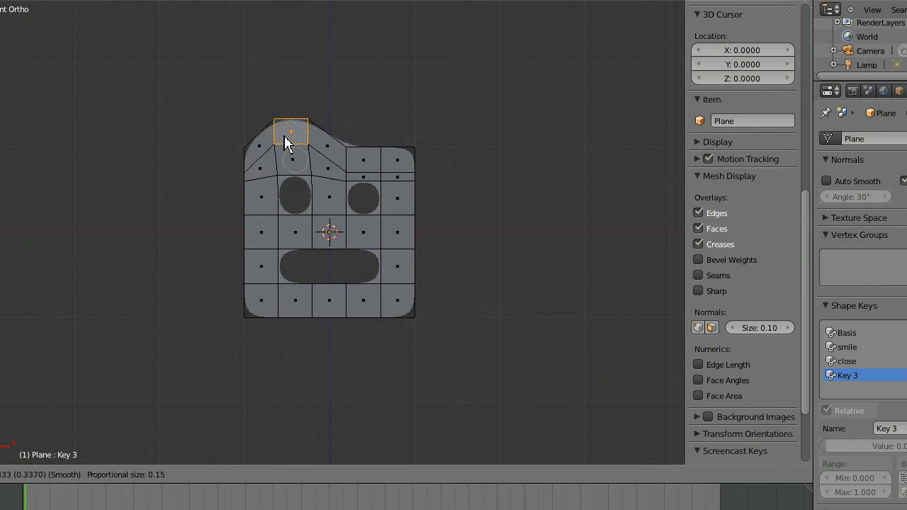
left_click(291, 127)
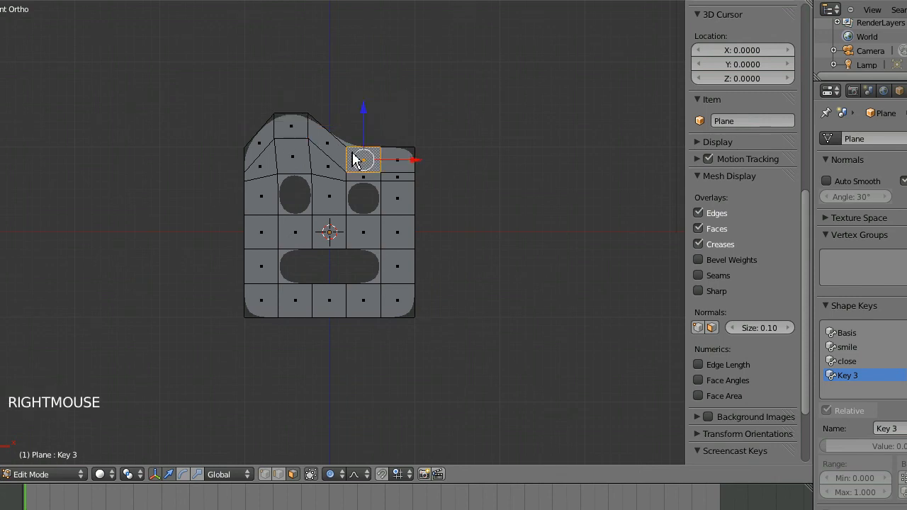
key("g")
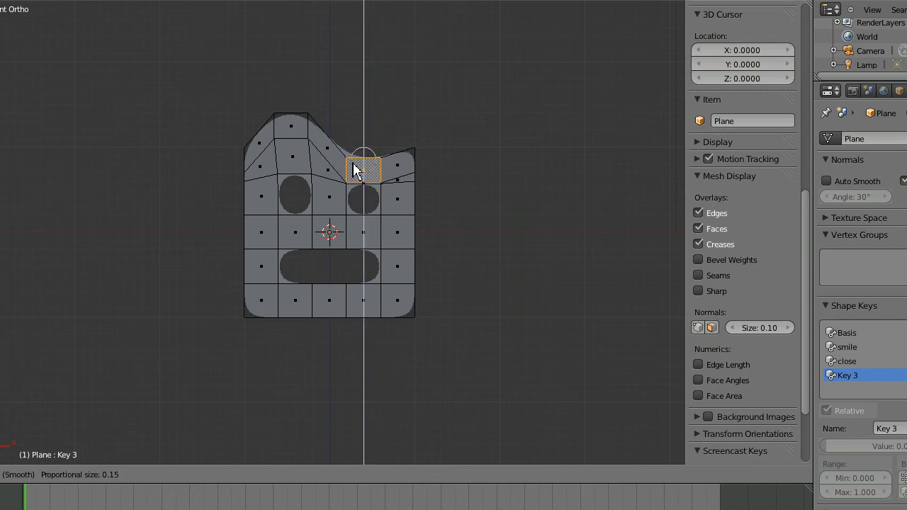
left_click(363, 168)
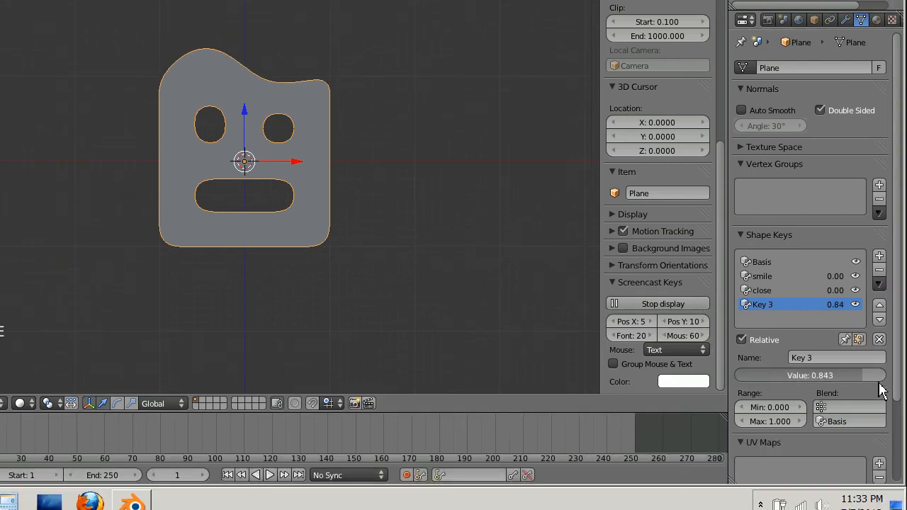
- Preview Key 3's raised brow, return its value to 0, and show hidden taskbar icons
left_click_drag(810, 375, 811, 361)
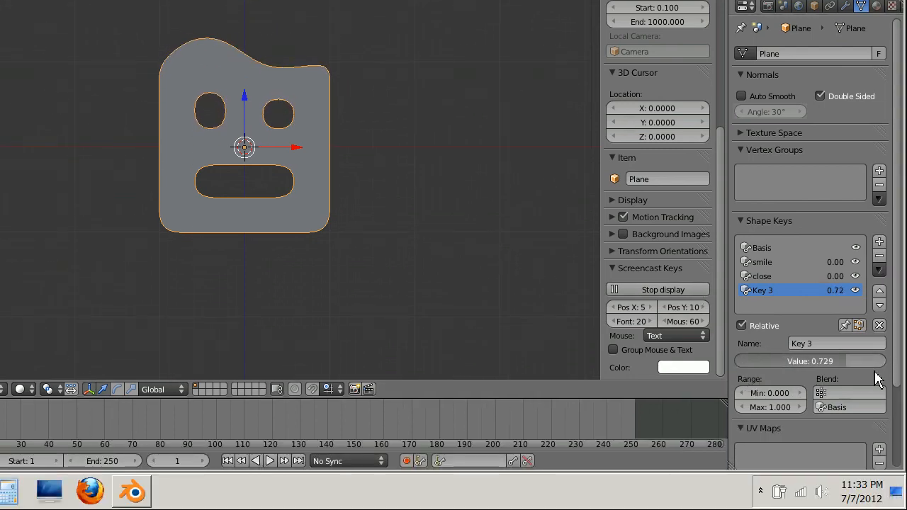
left_click_drag(808, 361, 879, 361)
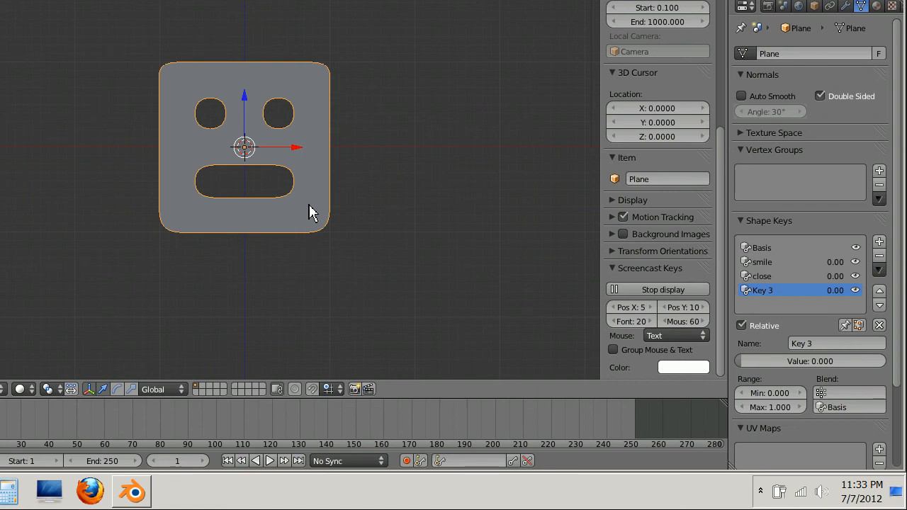
mouse_move(454, 139)
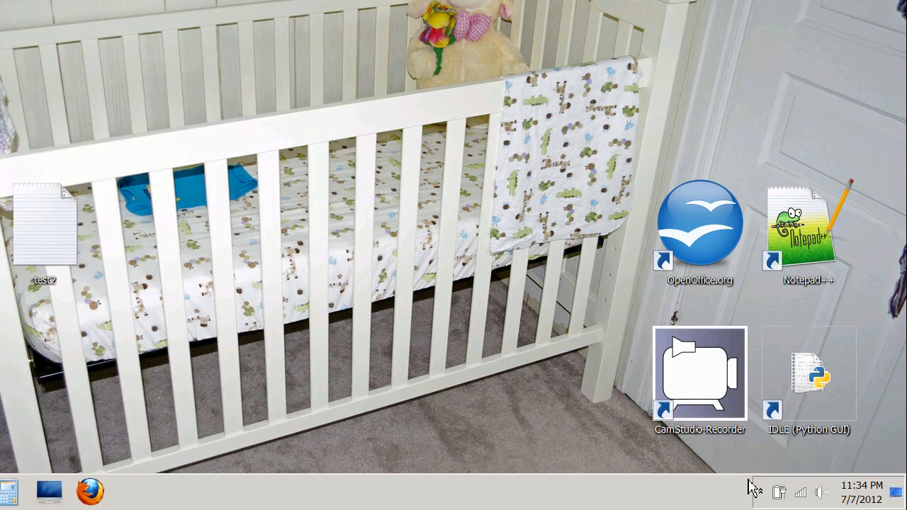
left_click(762, 492)
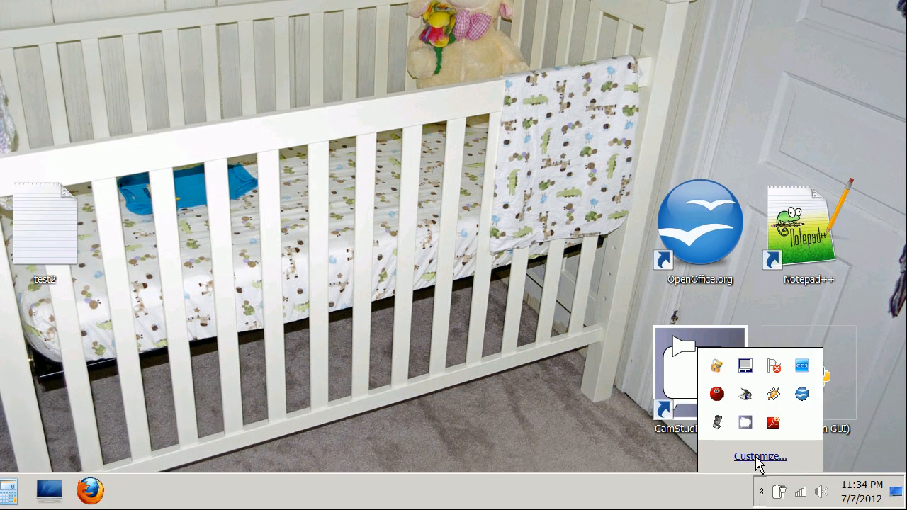